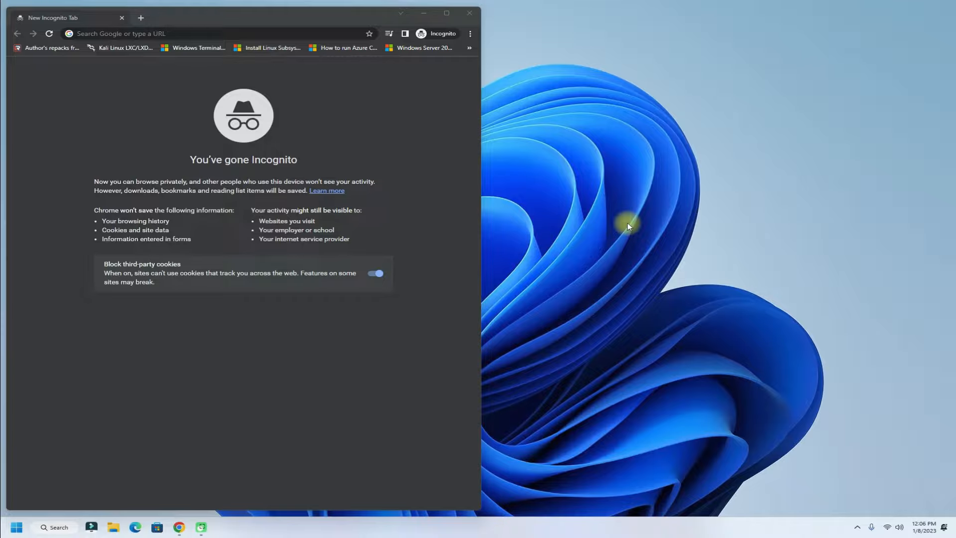
Go to qemu.org in the incognito window and reach the QEMU download page.
text(qemu windows tutorial)
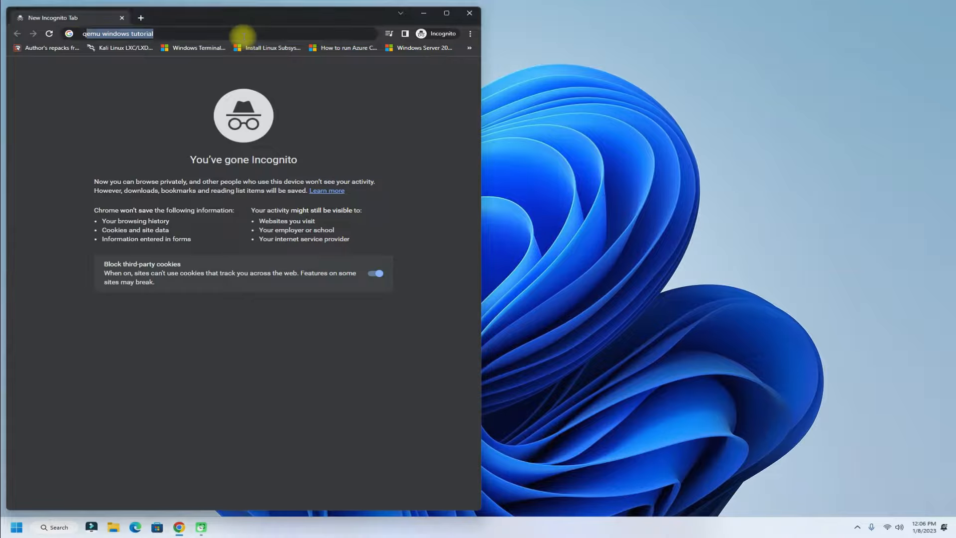
text(qemu.org)
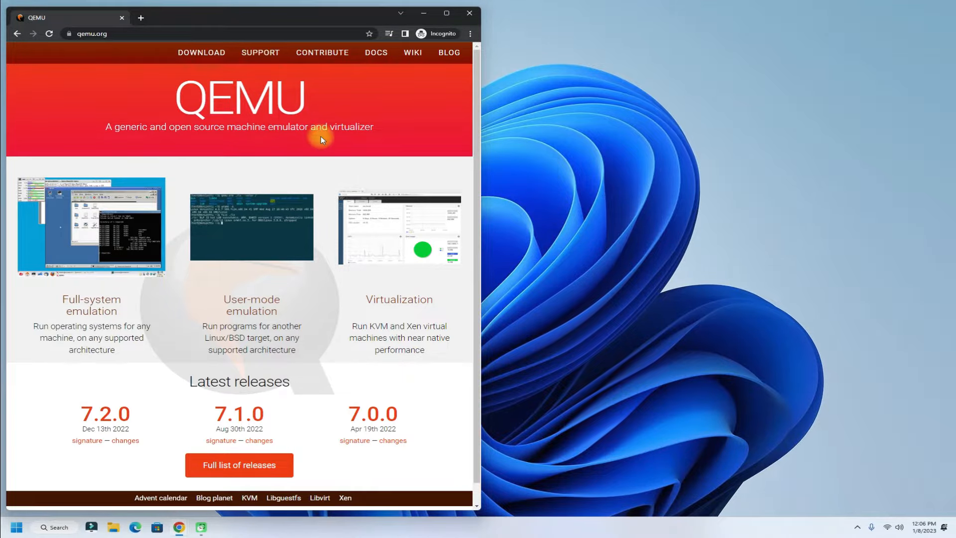
mouse_move(293, 116)
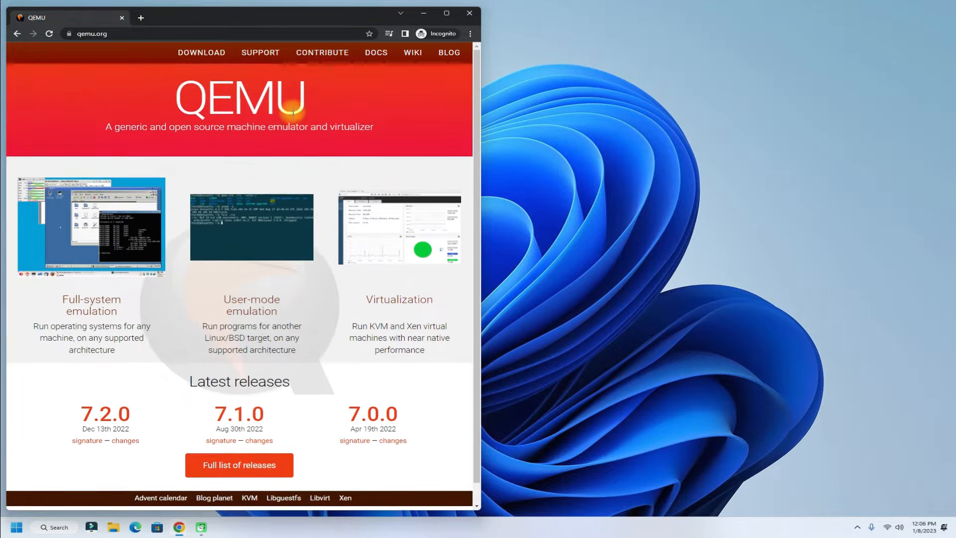
click(201, 53)
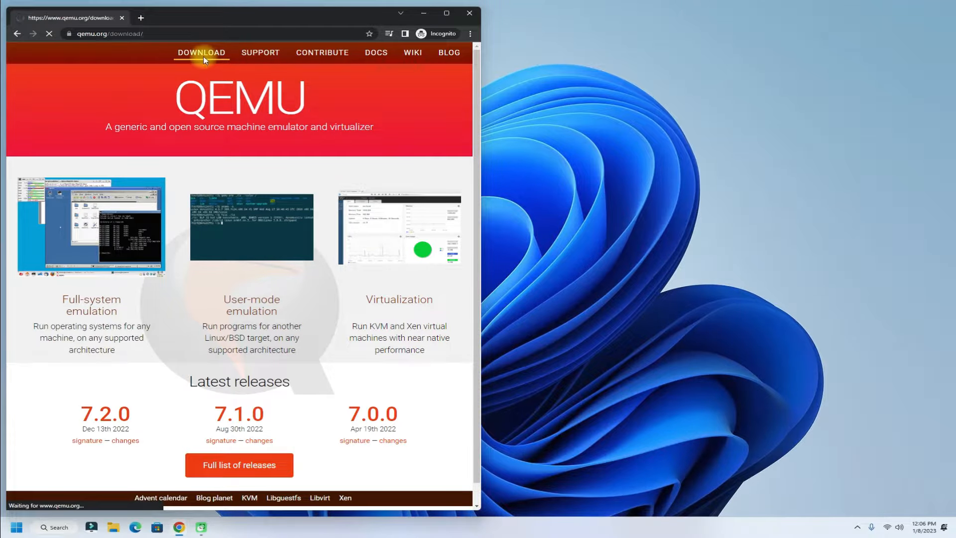
click(201, 53)
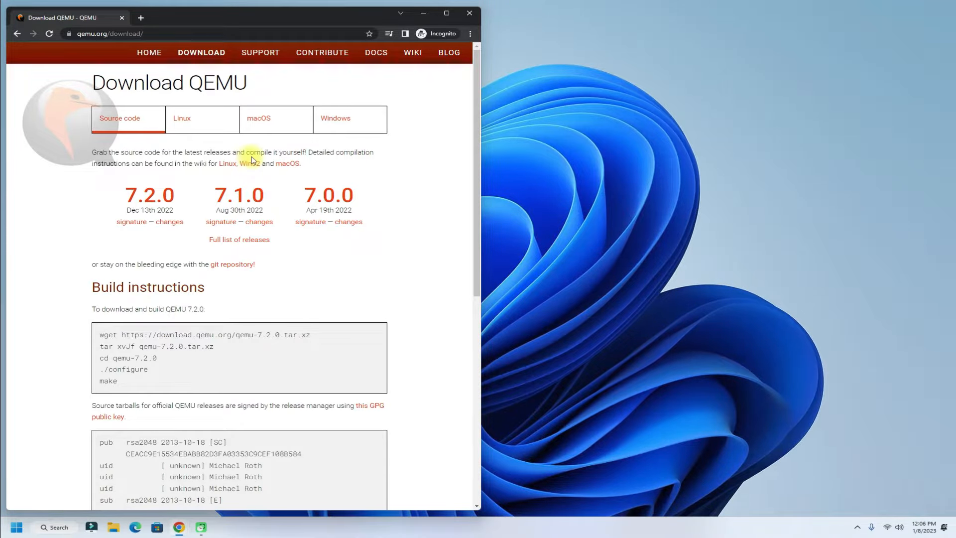
Choose the Windows downloads and reach the 64-bit QEMU binaries listing.
click(349, 118)
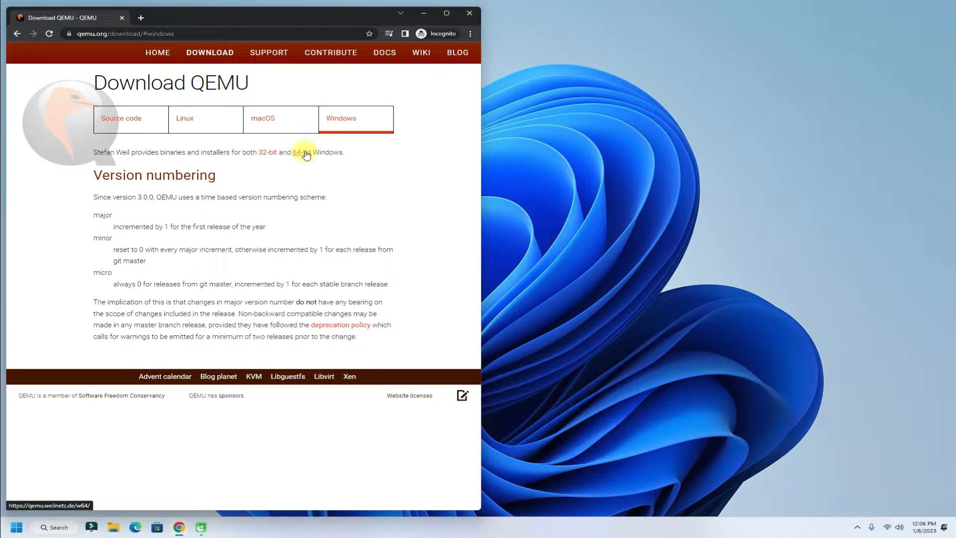
click(298, 151)
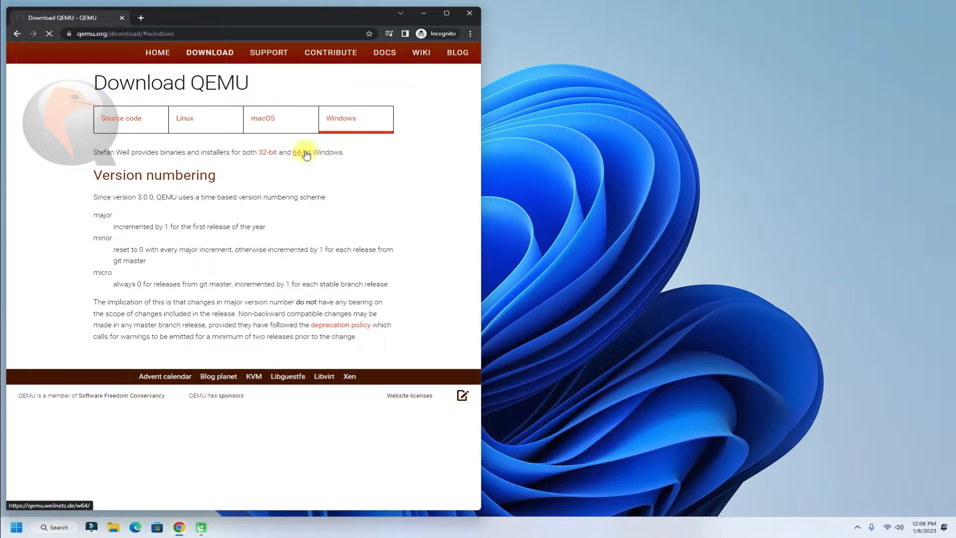
click(299, 152)
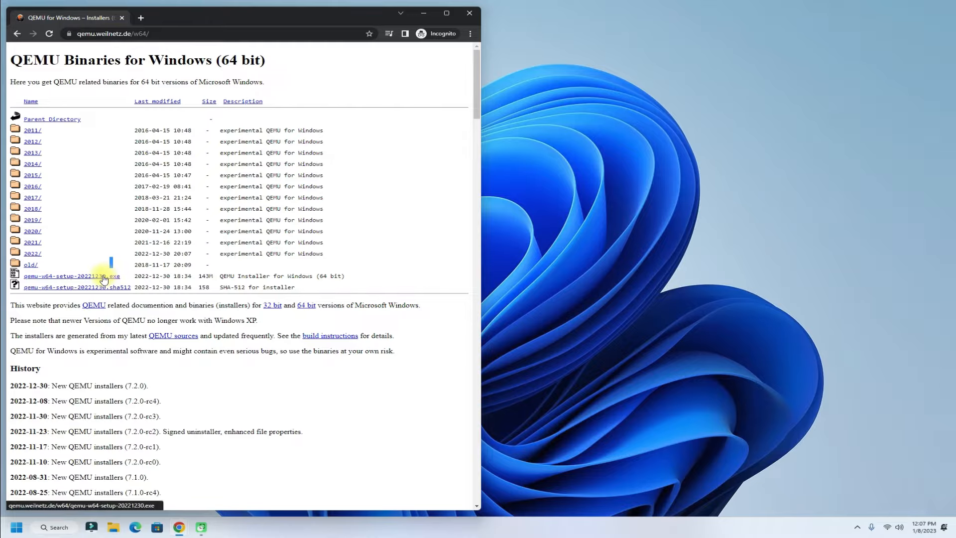
Download qemu-w64-setup-20221230.exe into the Downloads folder.
click(71, 276)
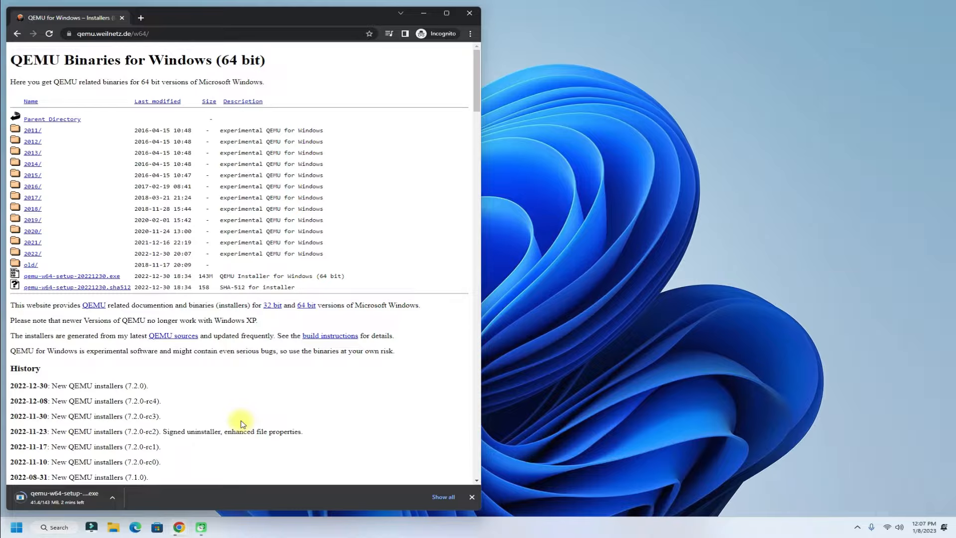
mouse_move(610, 397)
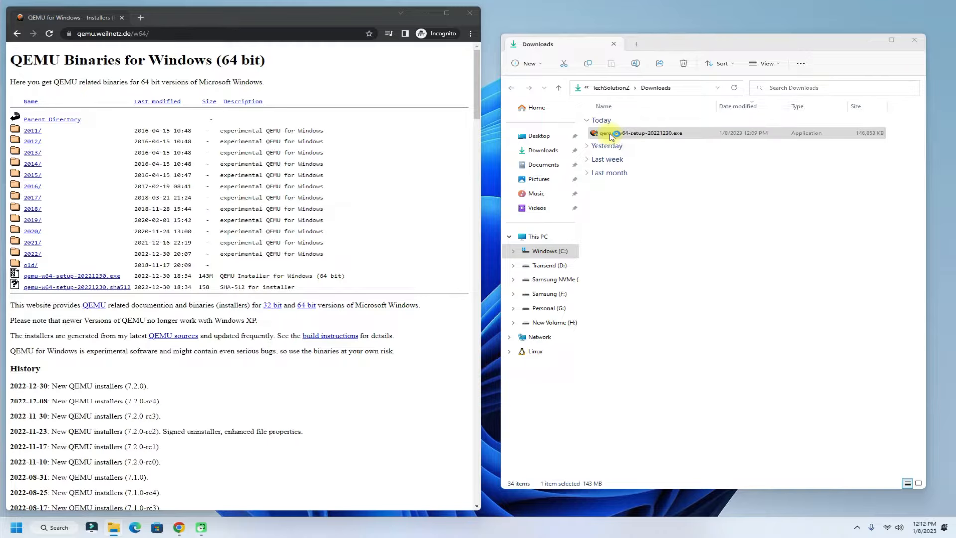
Launch qemu-w64-setup-20221230.exe from Downloads and allow it past the SmartScreen warning.
double_click(650, 132)
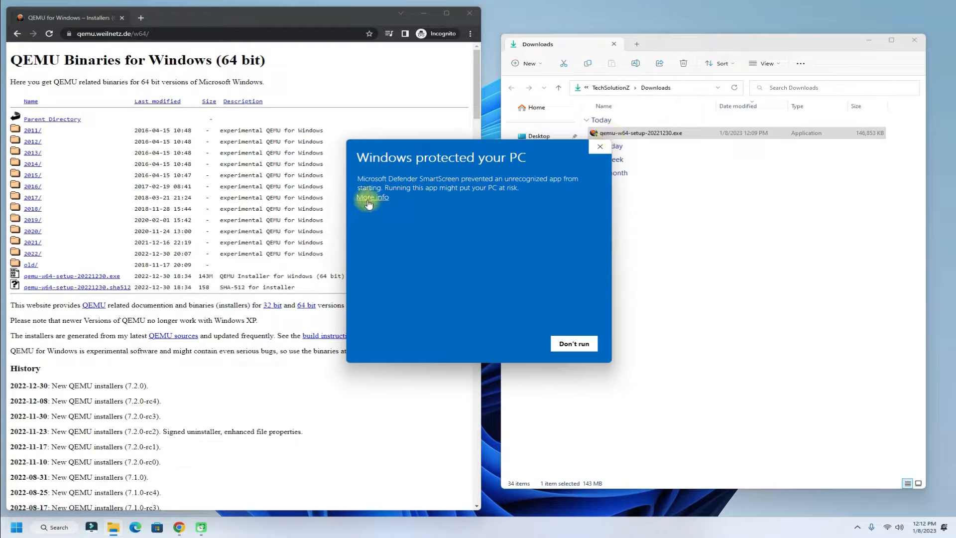
click(372, 198)
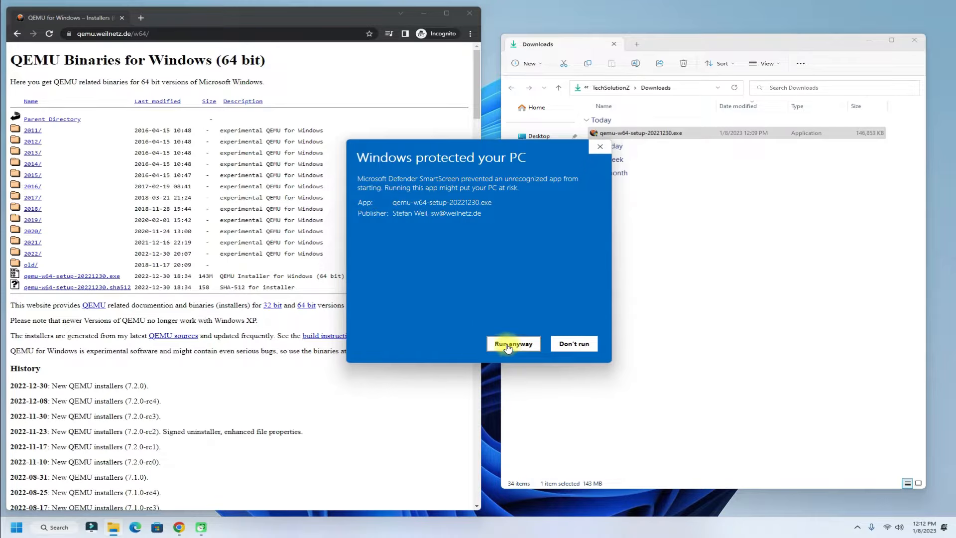
click(513, 343)
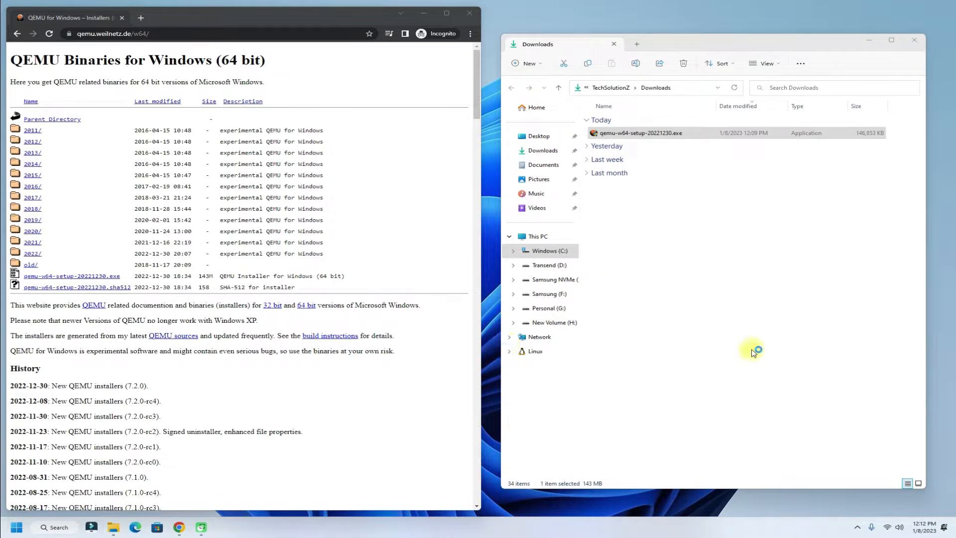
double_click(639, 133)
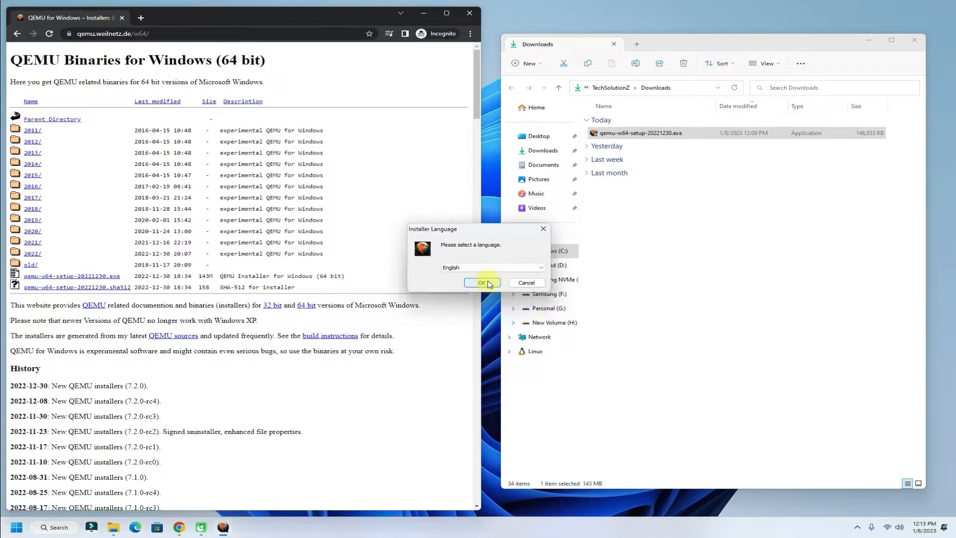
Install QEMU 7.2.0 in English with all components into the default Program Files\qemu folder.
click(481, 282)
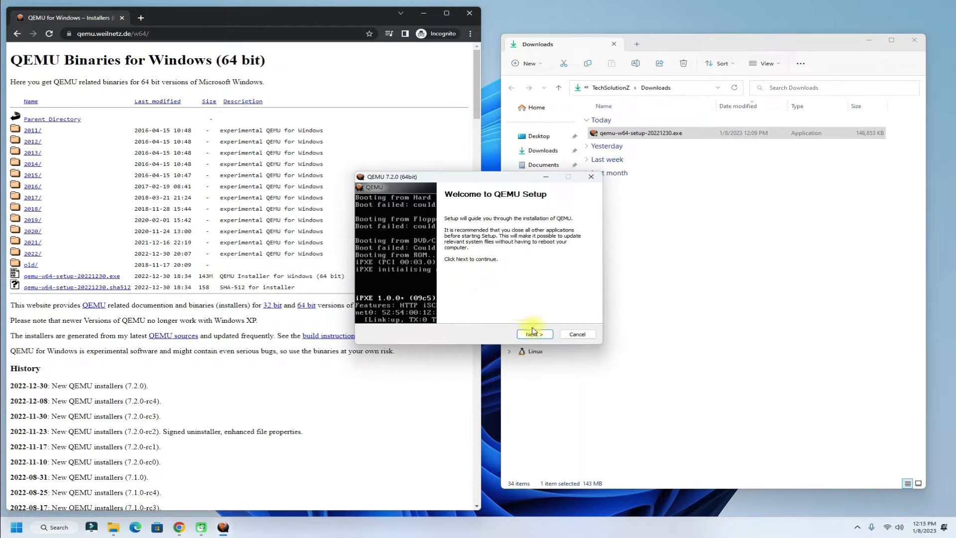
click(534, 334)
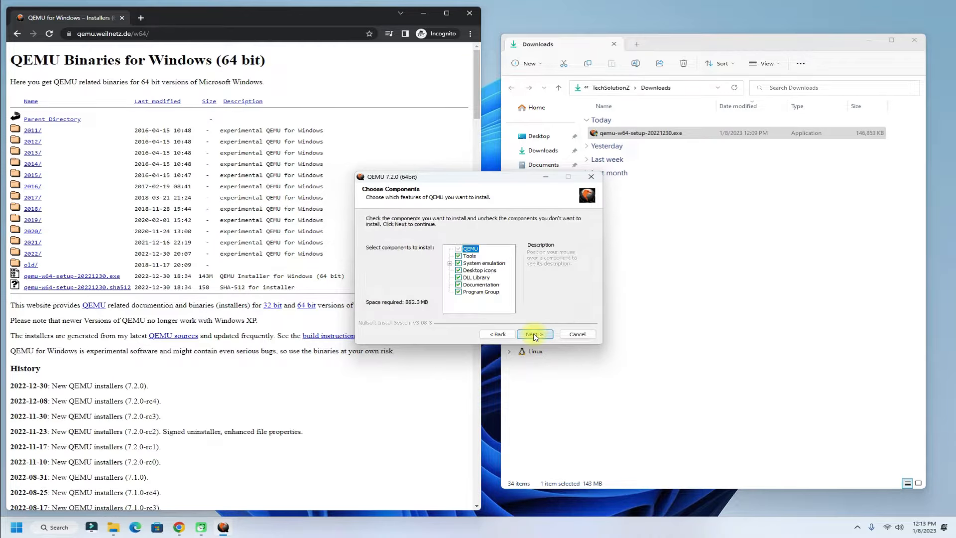
click(534, 335)
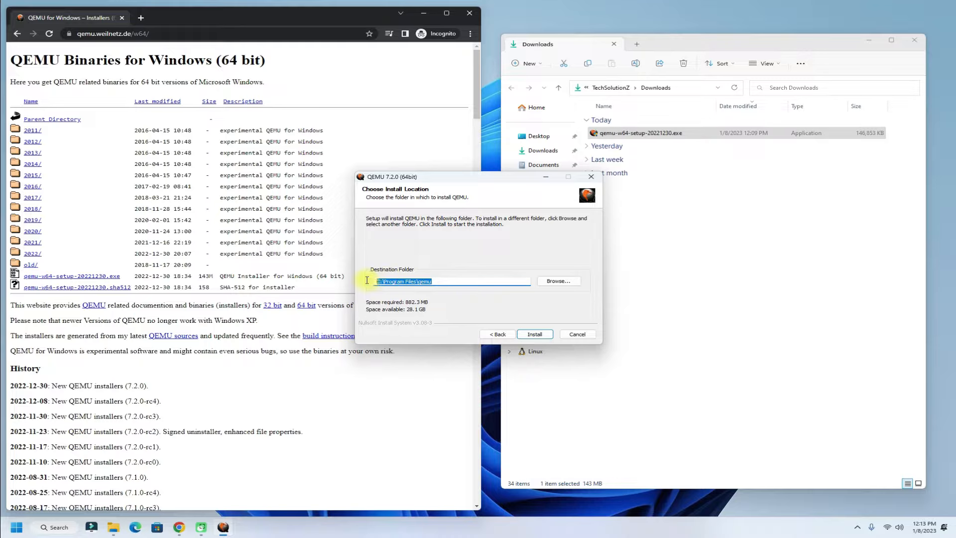
mouse_move(500, 333)
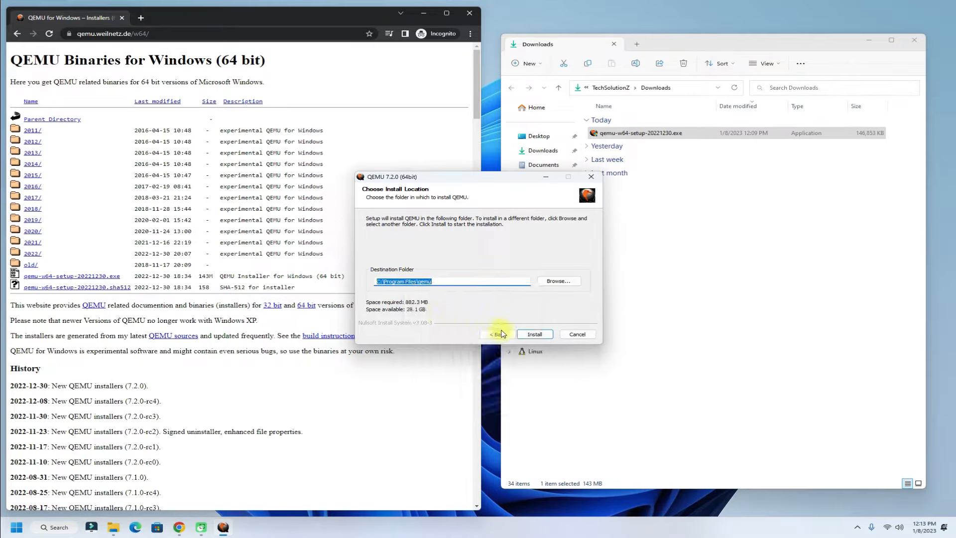
click(533, 333)
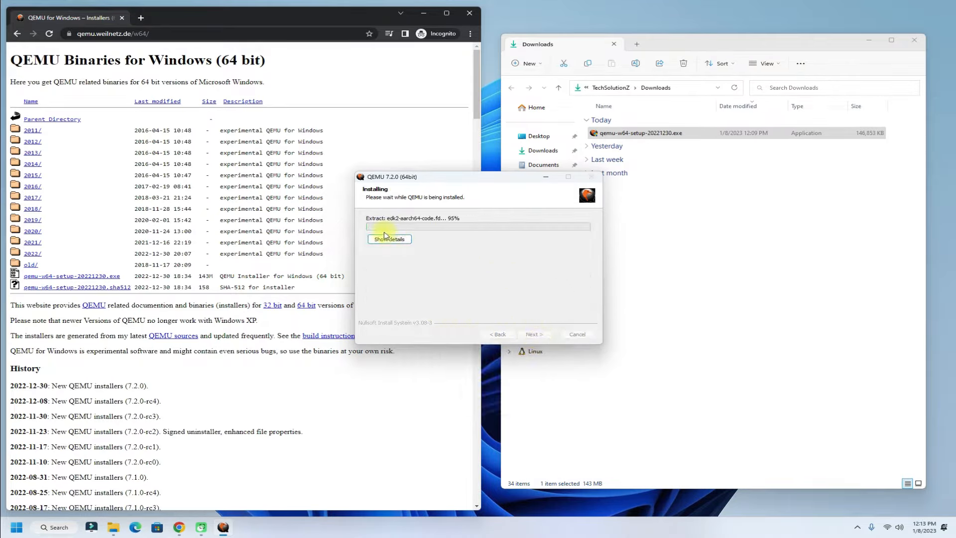
click(389, 238)
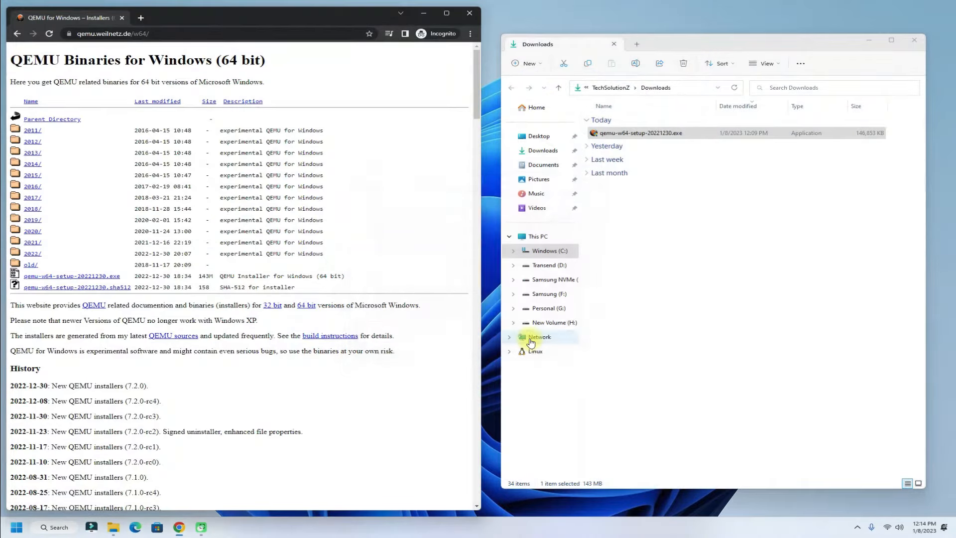
Close the Downloads and Chrome windows and launch Windows Settings from Start.
click(914, 39)
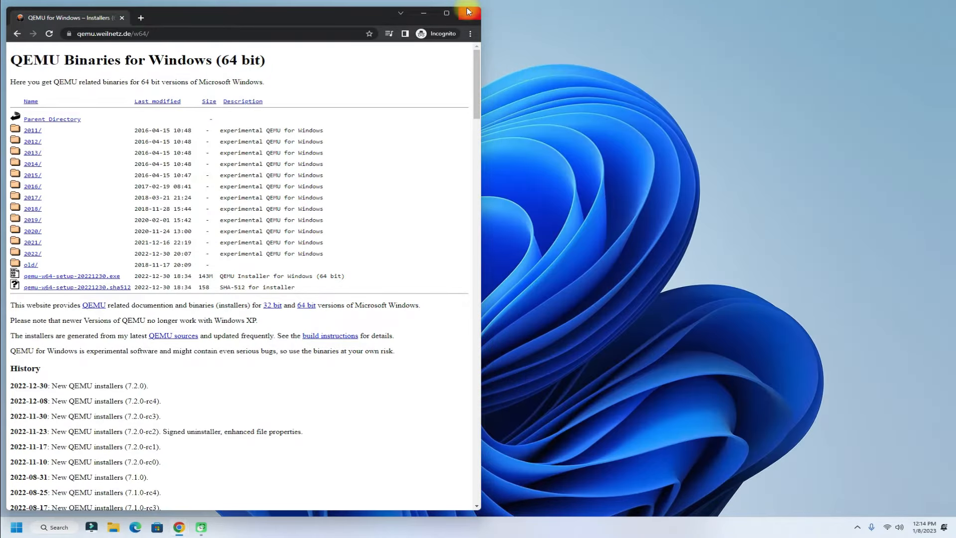
click(468, 12)
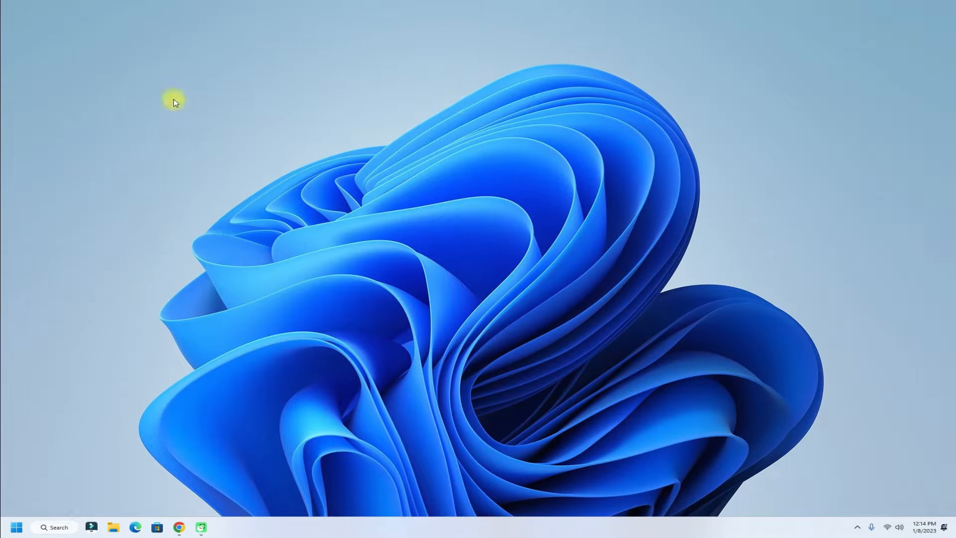
mouse_move(32, 470)
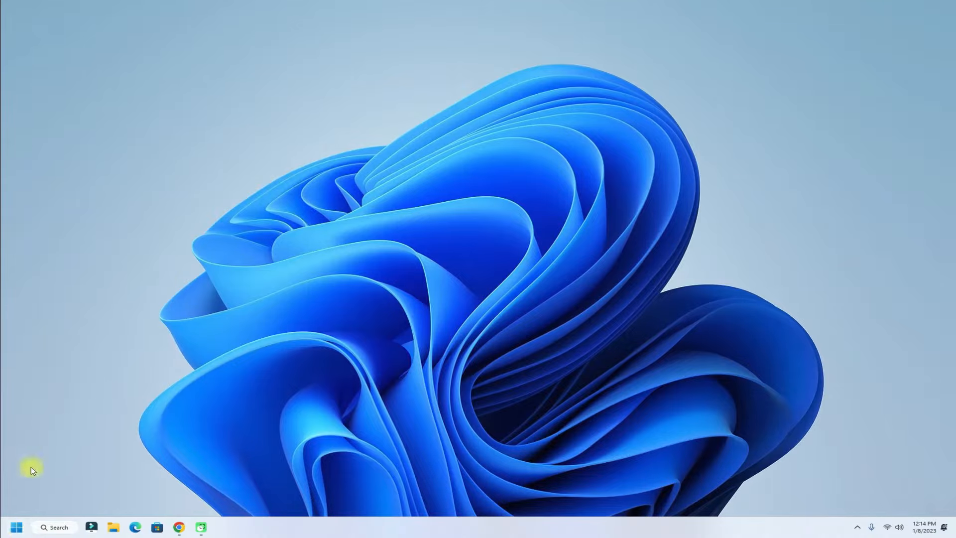
click(17, 527)
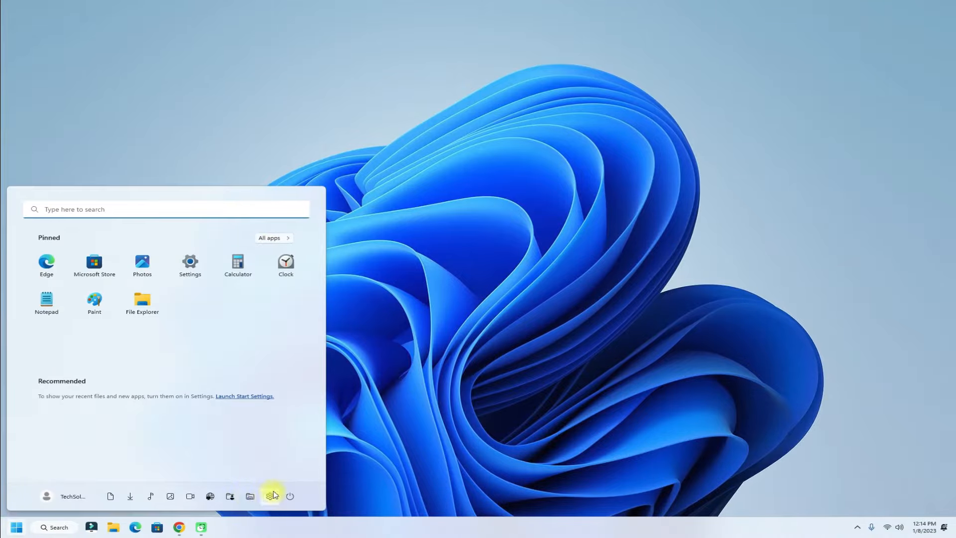
click(269, 496)
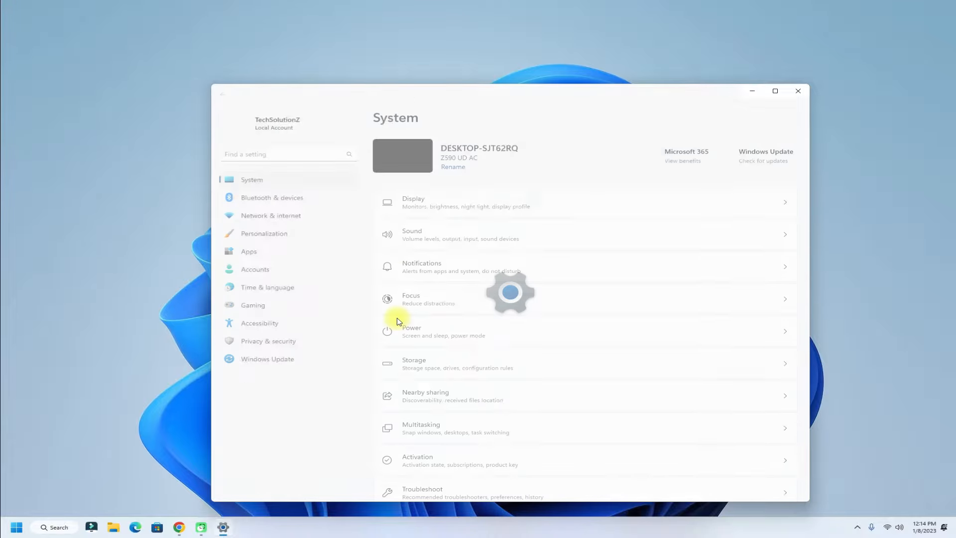
Reach System Properties' Advanced settings from System › About.
scroll(down, 3)
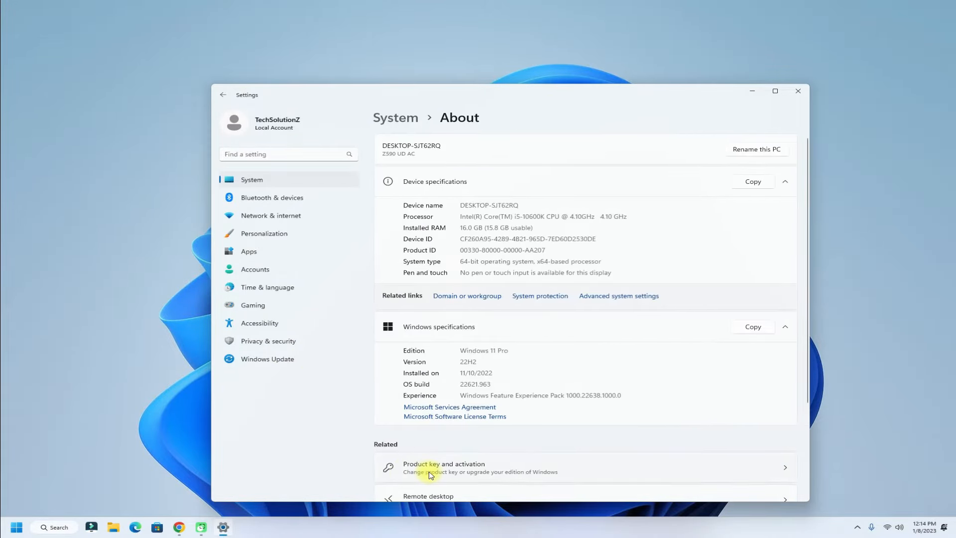
click(617, 296)
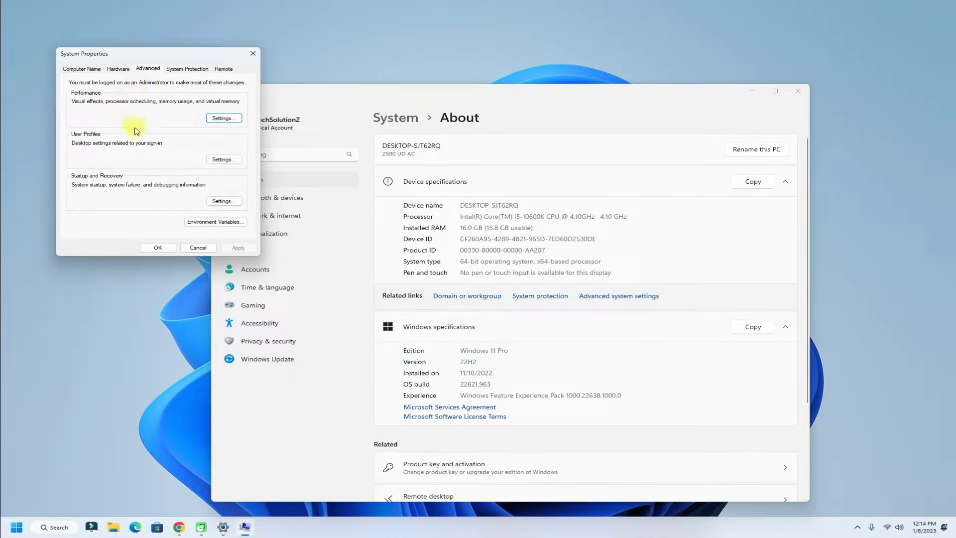
Add C:\Program Files\qemu to the user Path in Environment Variables.
click(215, 221)
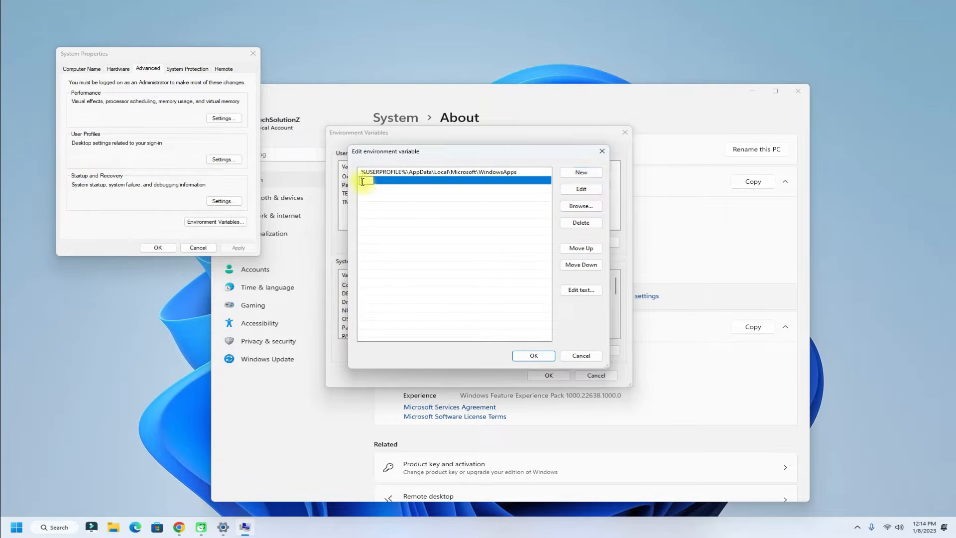
text(C:\Program Files\qemu)
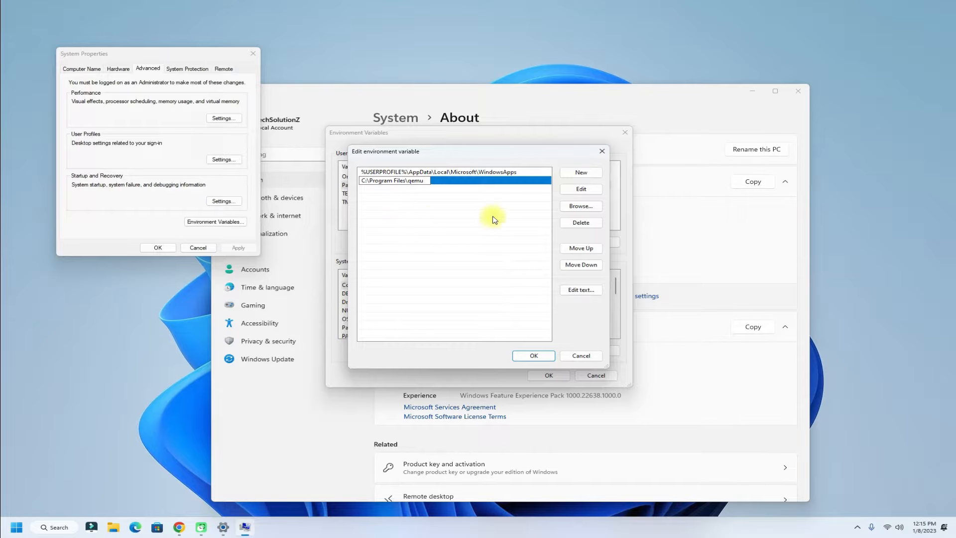
click(532, 355)
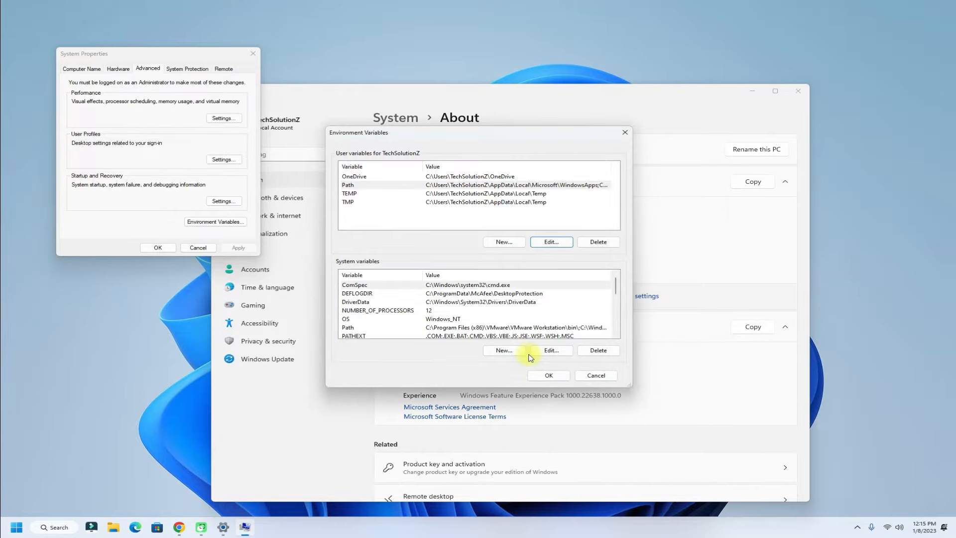
mouse_move(393, 295)
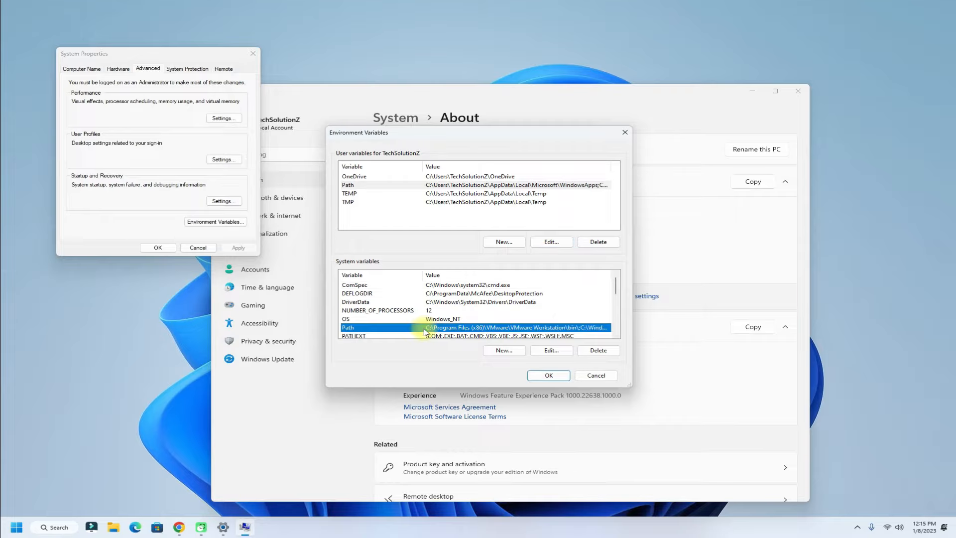
Add C:\Program Files\qemu as a new system Path entry and save the environment variables.
click(550, 350)
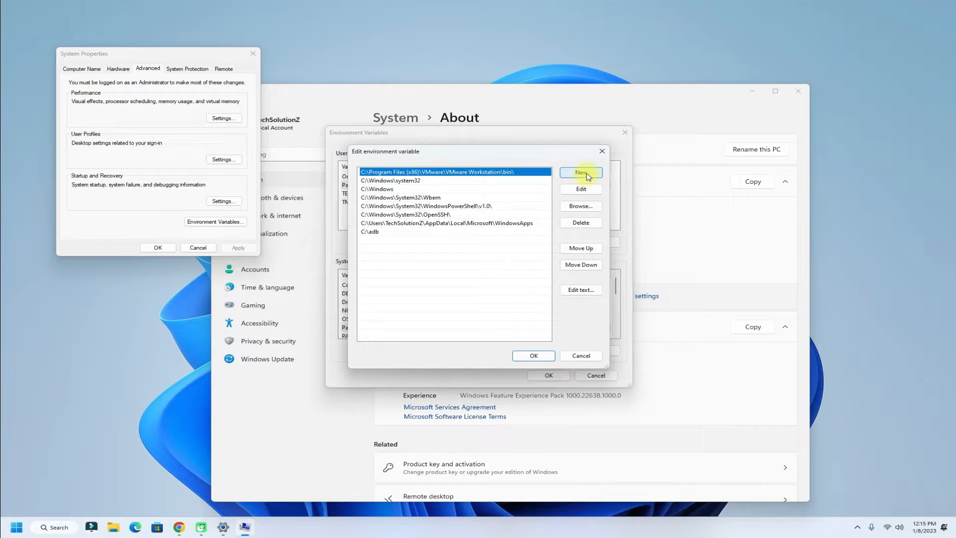
click(580, 172)
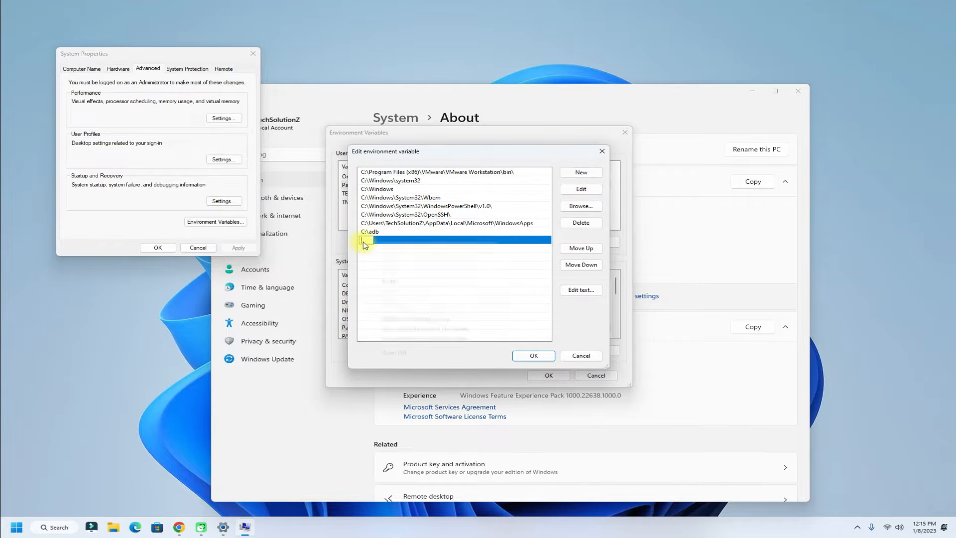
text(C:\Program Files\qemu)
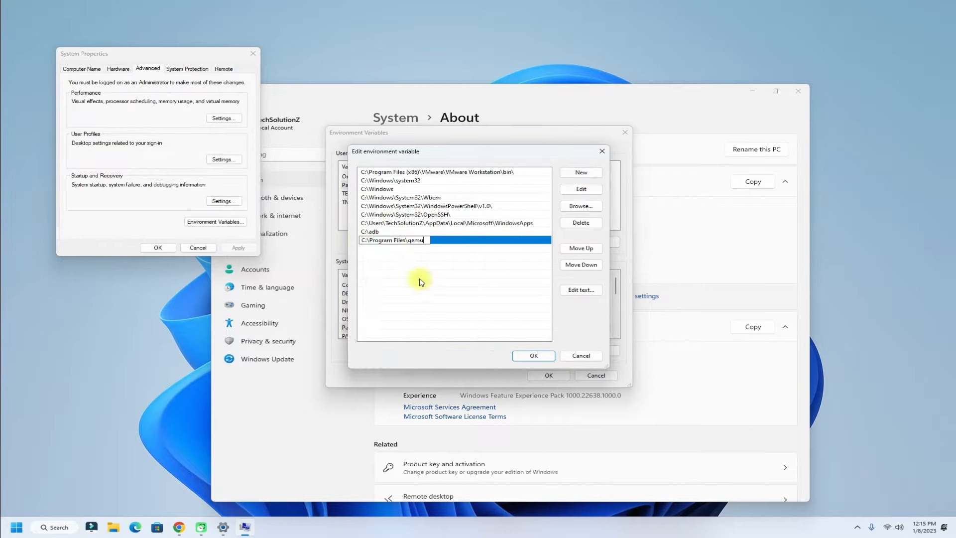
click(532, 355)
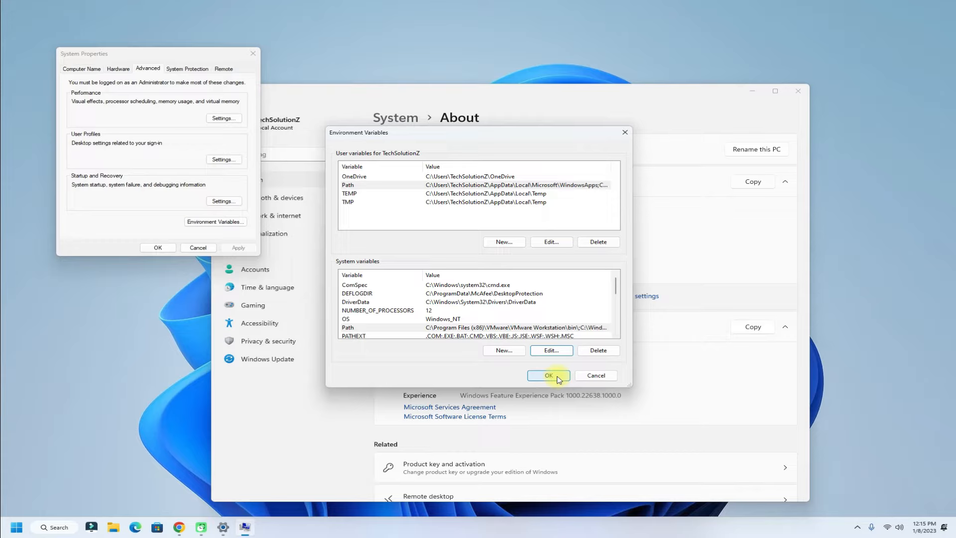
click(548, 376)
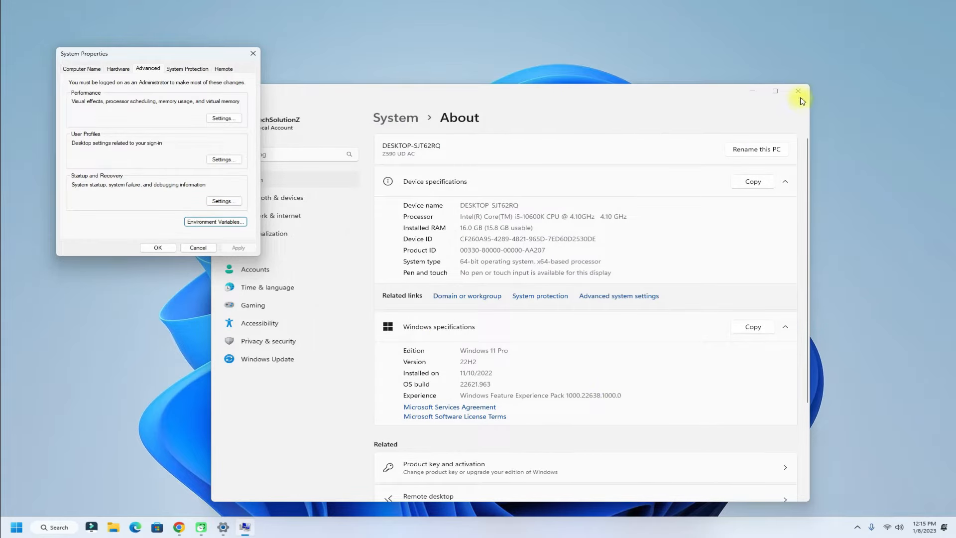
Close Settings and start a PowerShell terminal in the Desktop folder from the desktop menu.
click(797, 91)
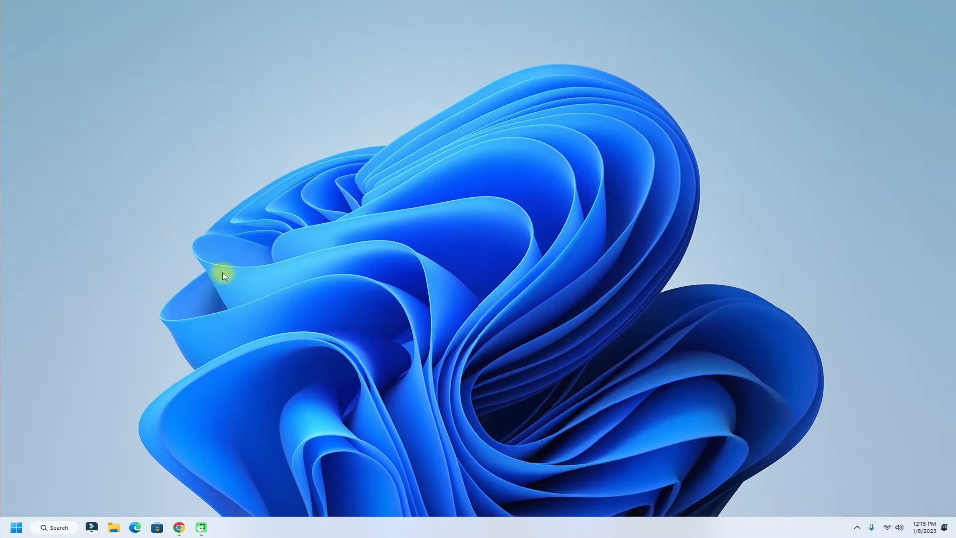
right_click(222, 276)
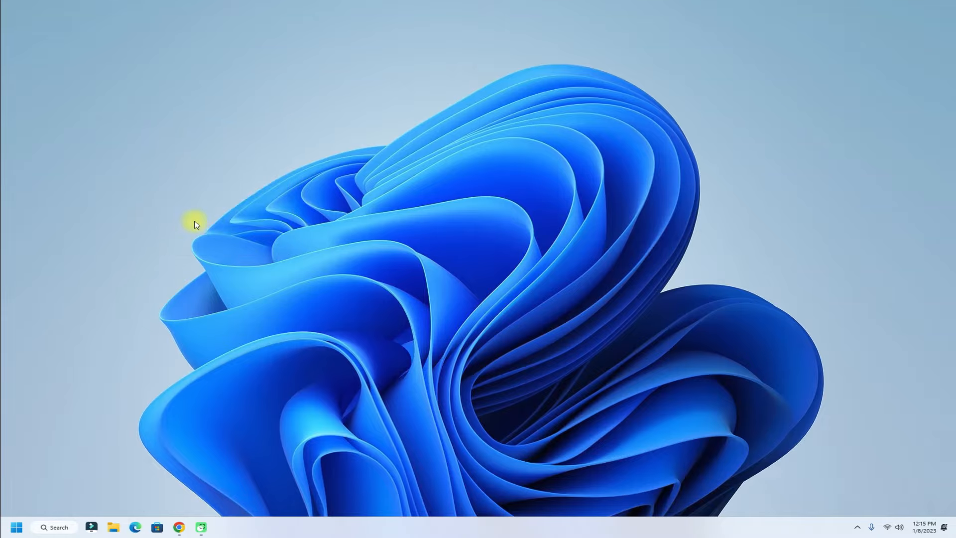
click(222, 526)
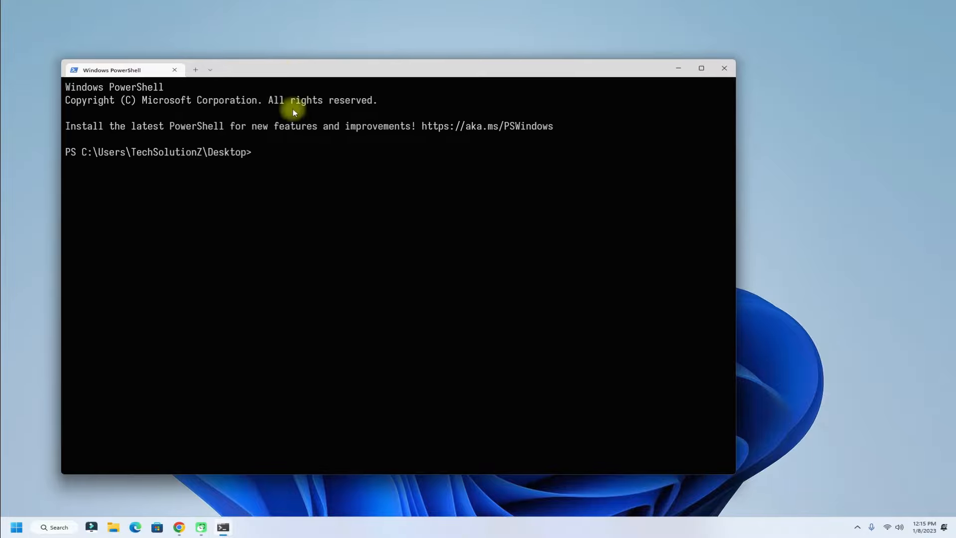
mouse_move(167, 424)
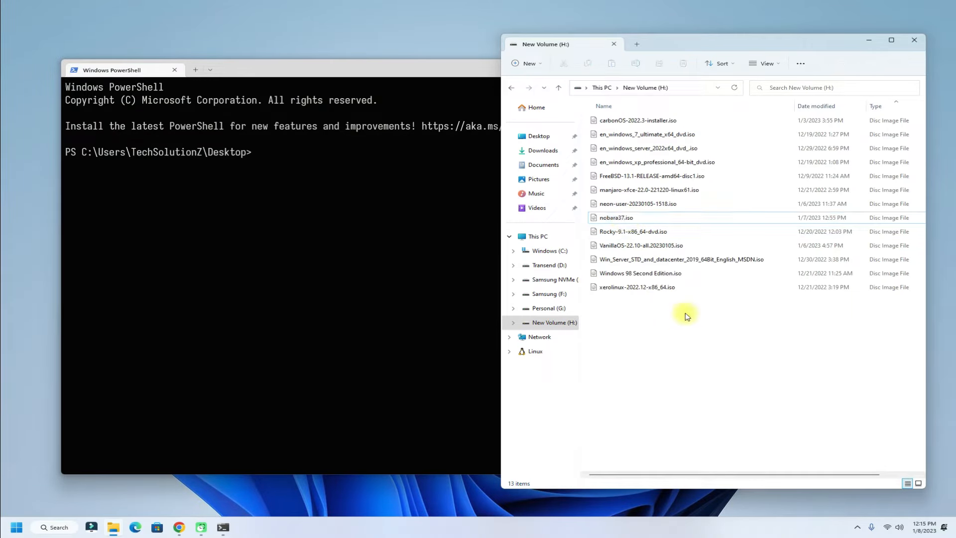
Copy nobara37.iso from New Volume (H:) to the Desktop and close the drive window.
click(633, 232)
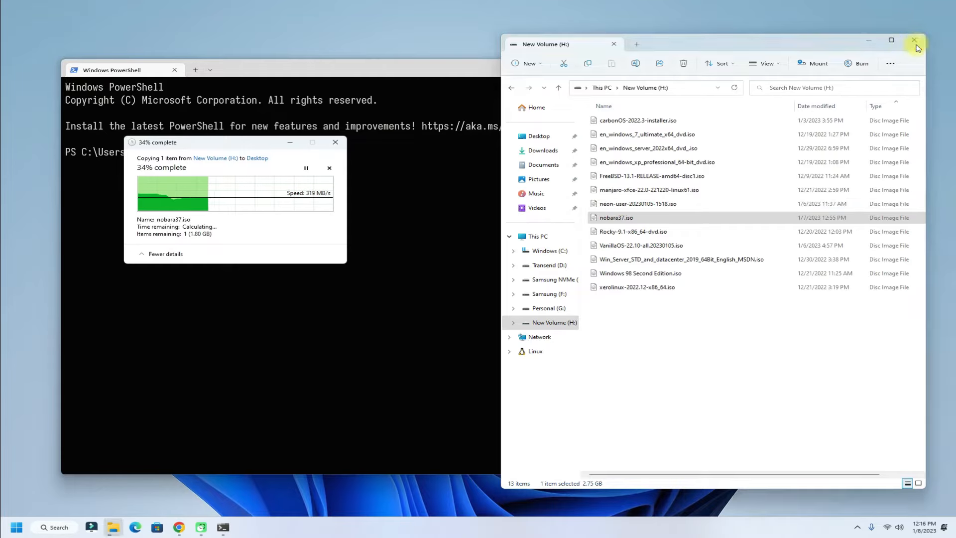
click(915, 40)
text(qe)
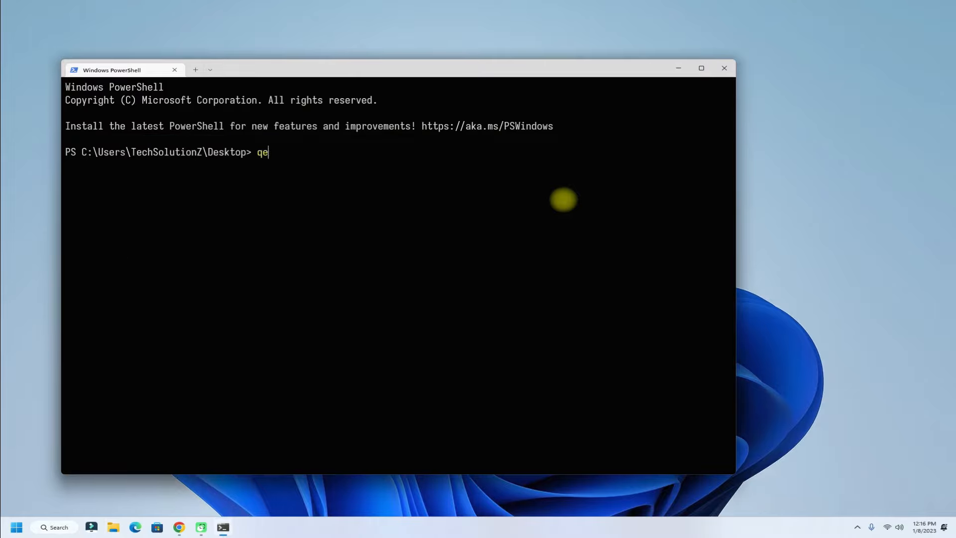
Run qemu-system-x86_64.exe -boot d -cdrom .\nobara37.iso -m 2048 to boot the Nobara 37 ISO.
text(mu-s)
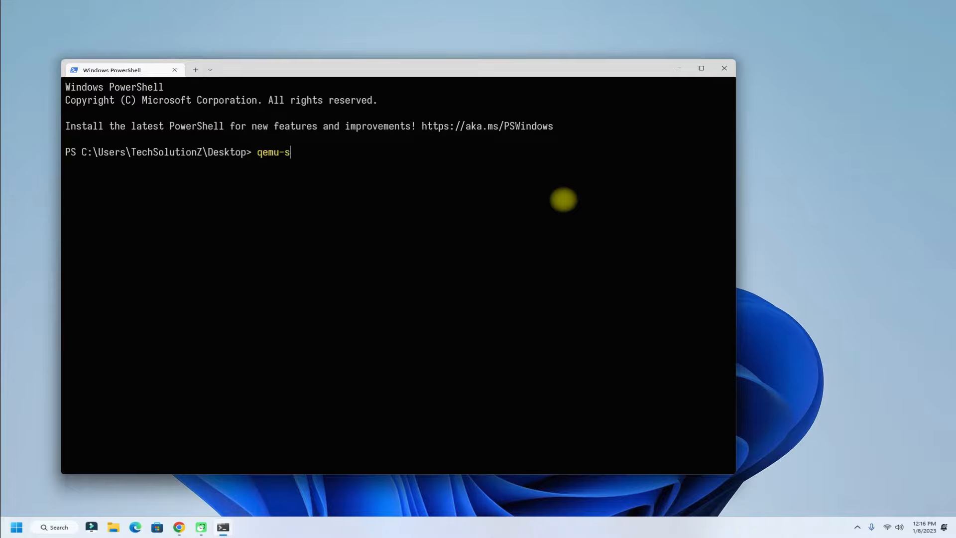
text(ystem)
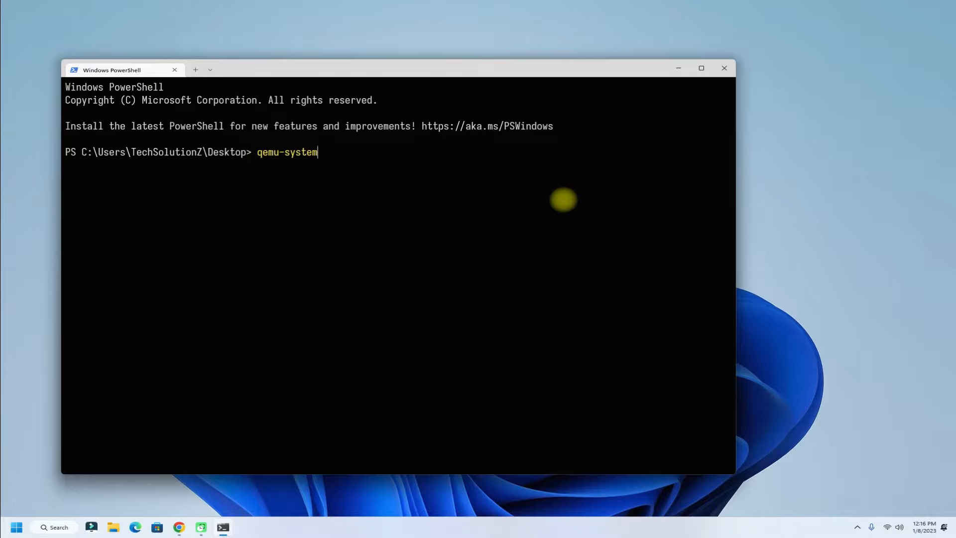
text(-x)
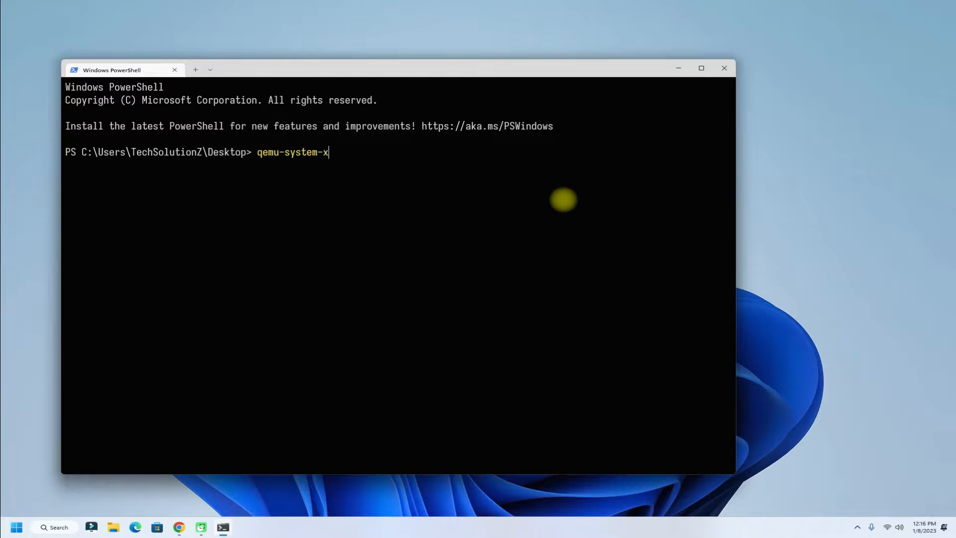
text(86-)
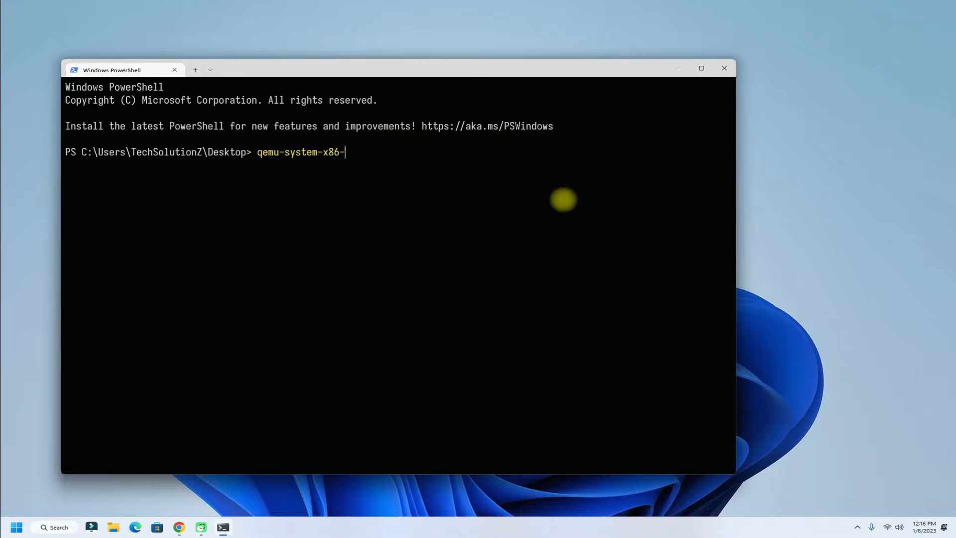
text(x)
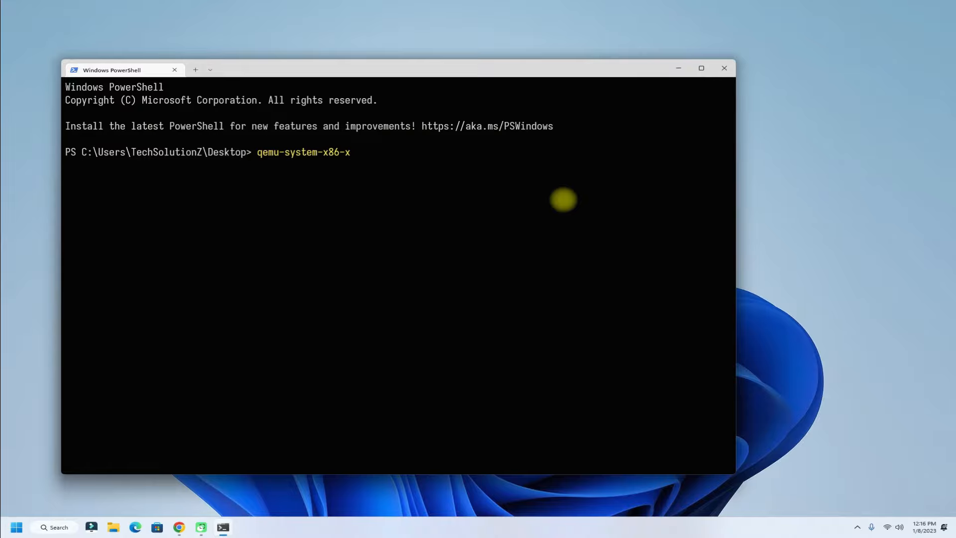
text(64.)
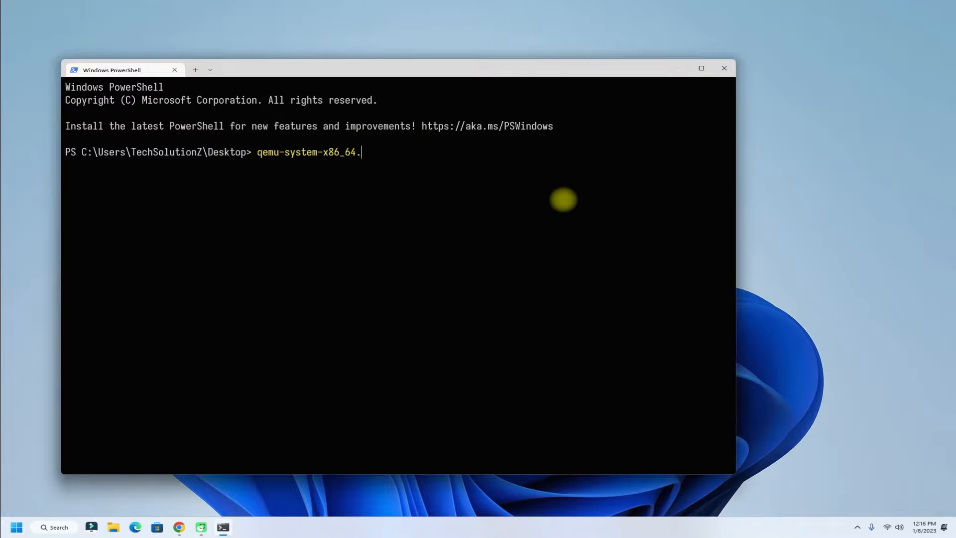
text(exe)
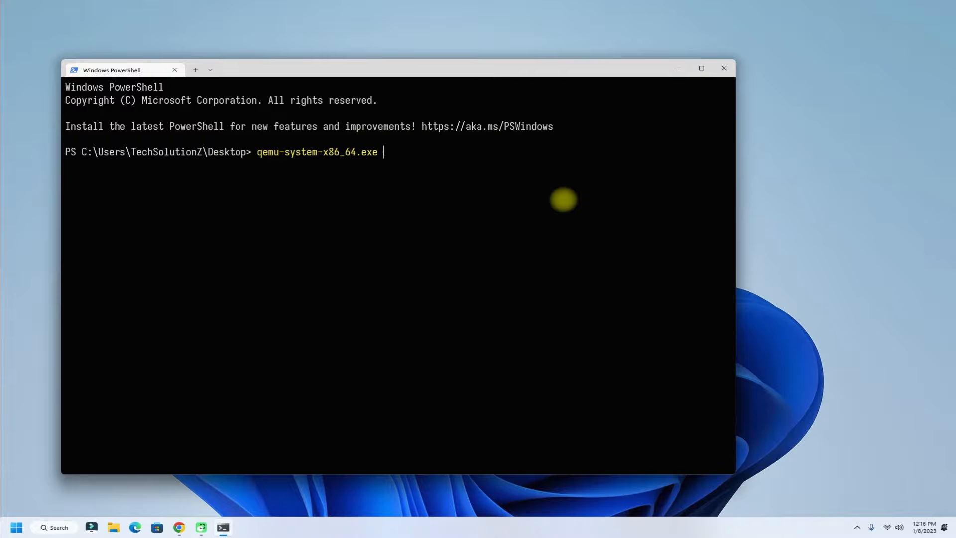
text(-boot)
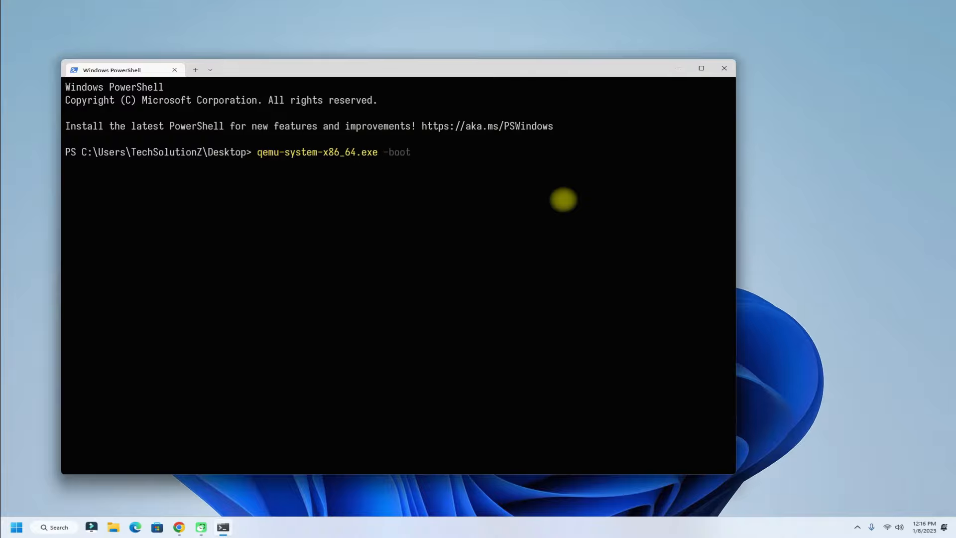
text(d)
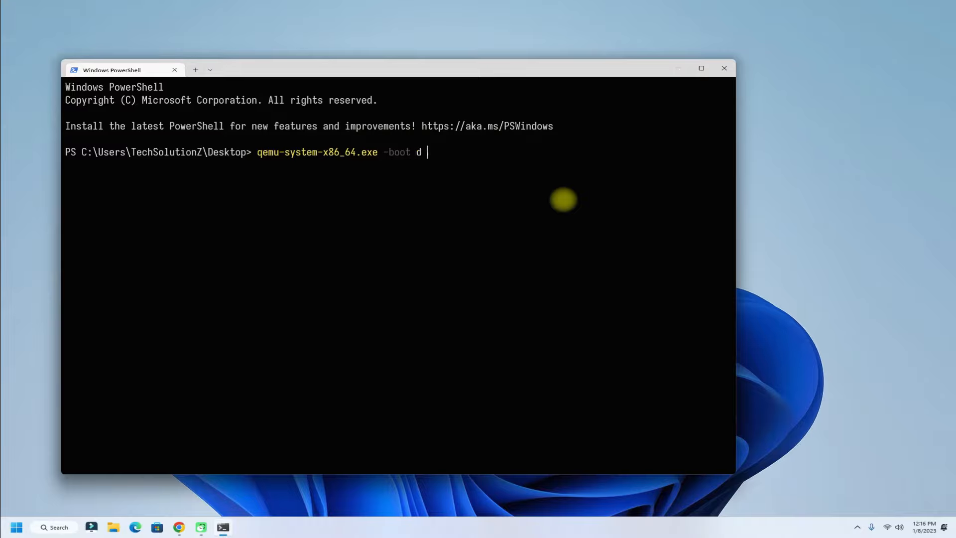
text(-cdrom)
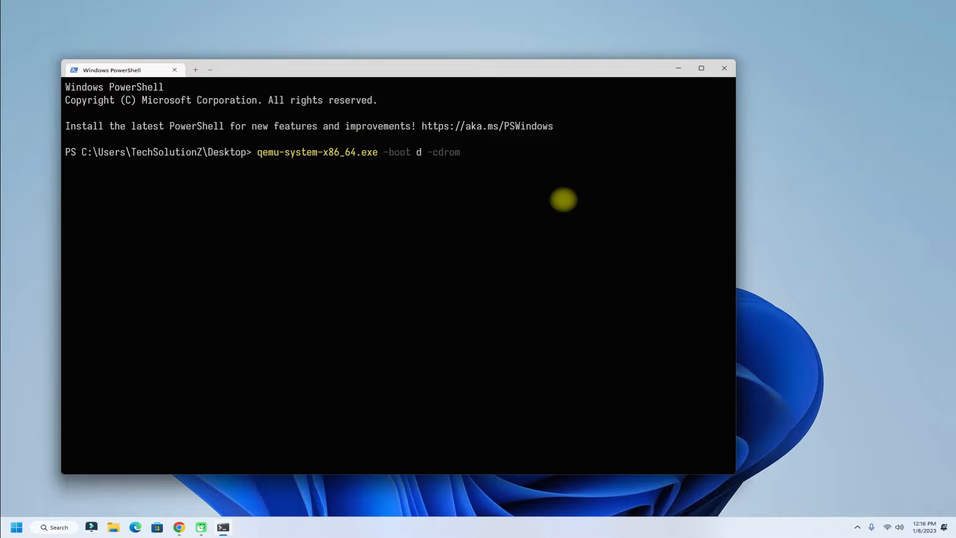
text(.)
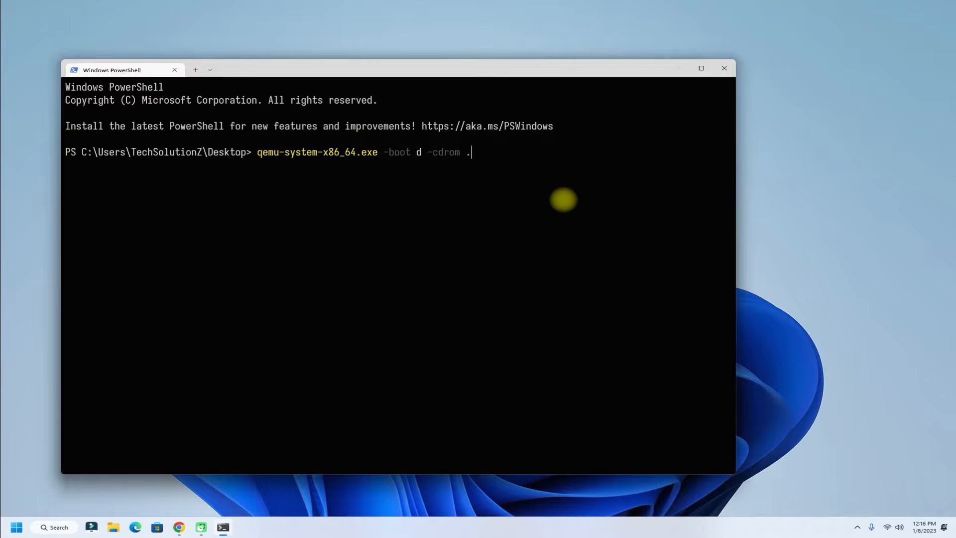
text(nov)
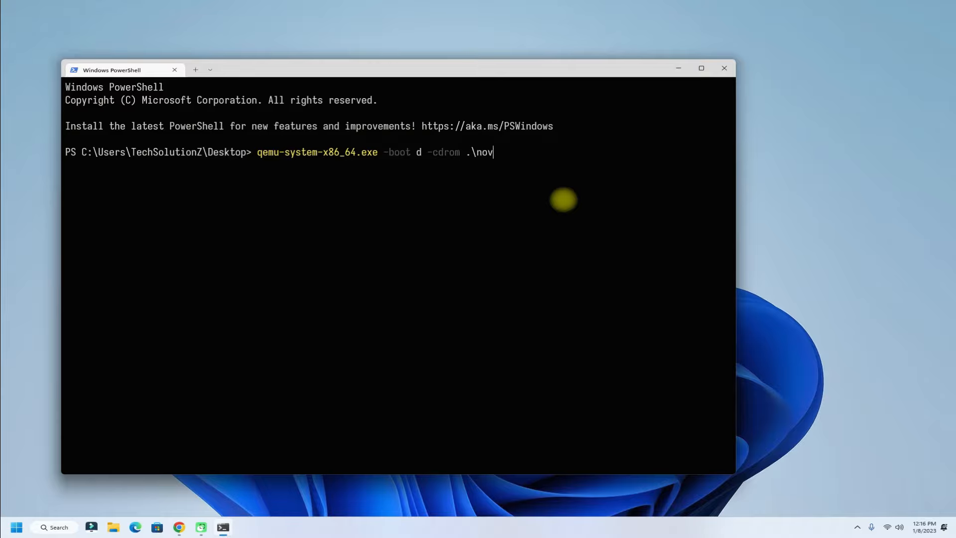
text(bara)
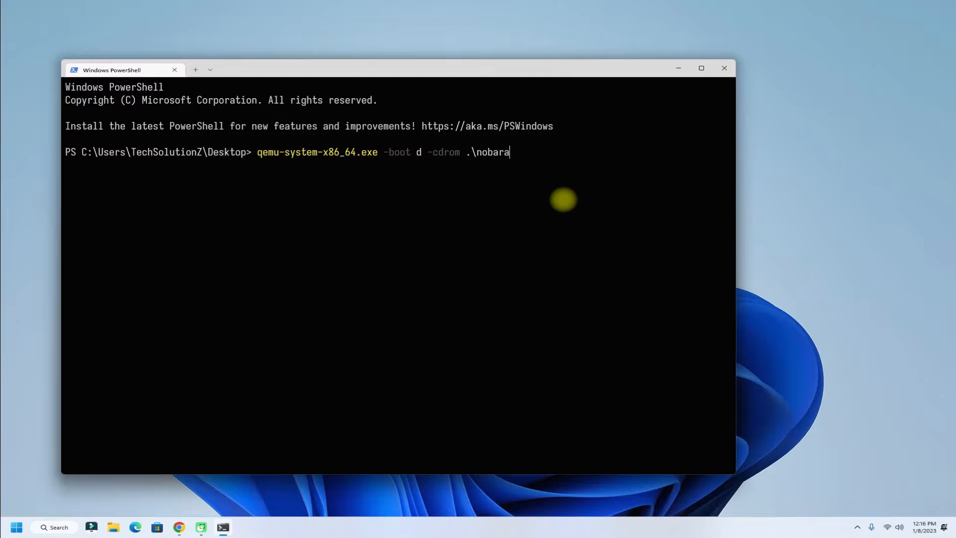
text(37.iso)
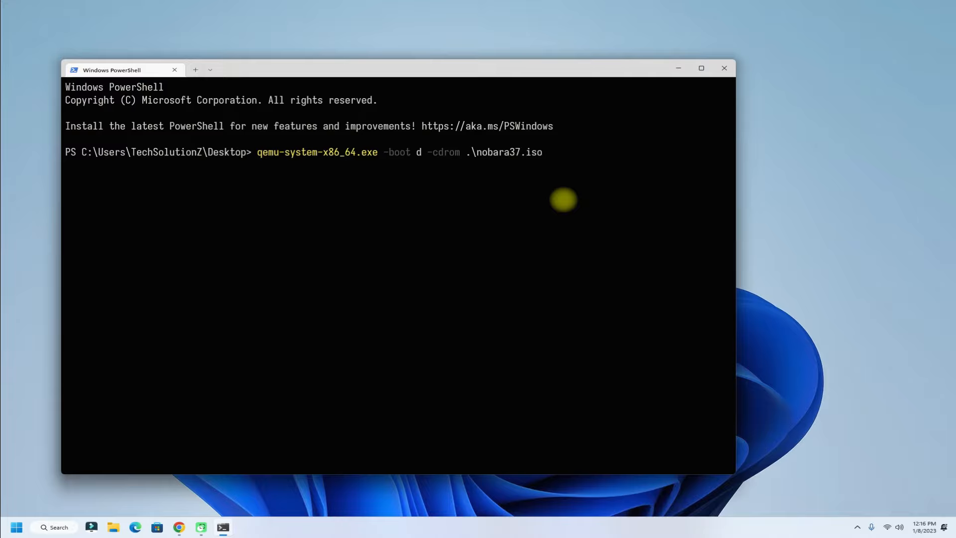
text(-m)
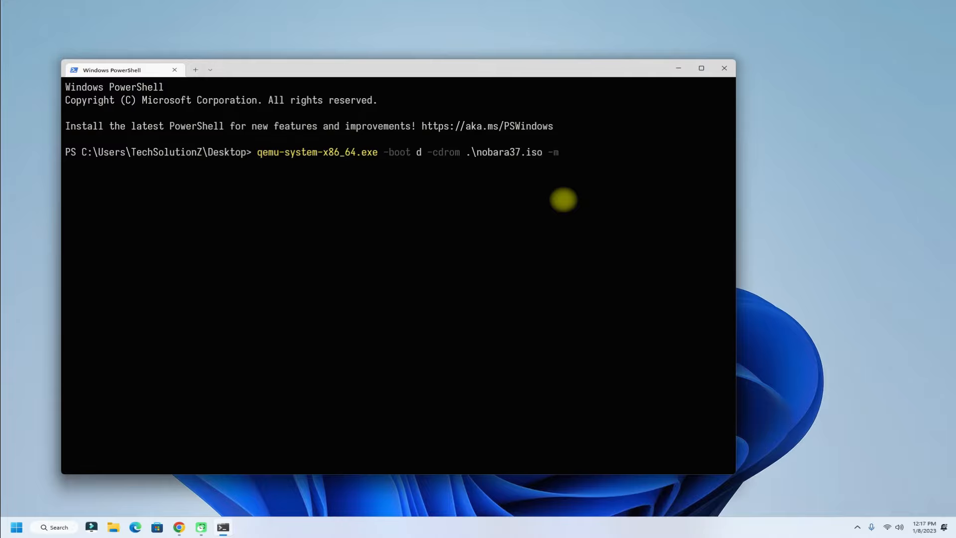
text(2)
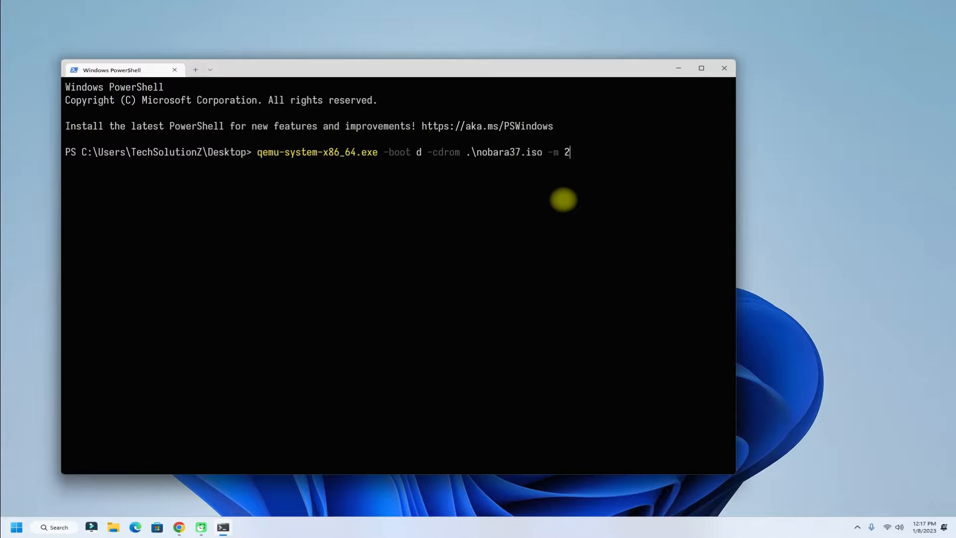
text(048)
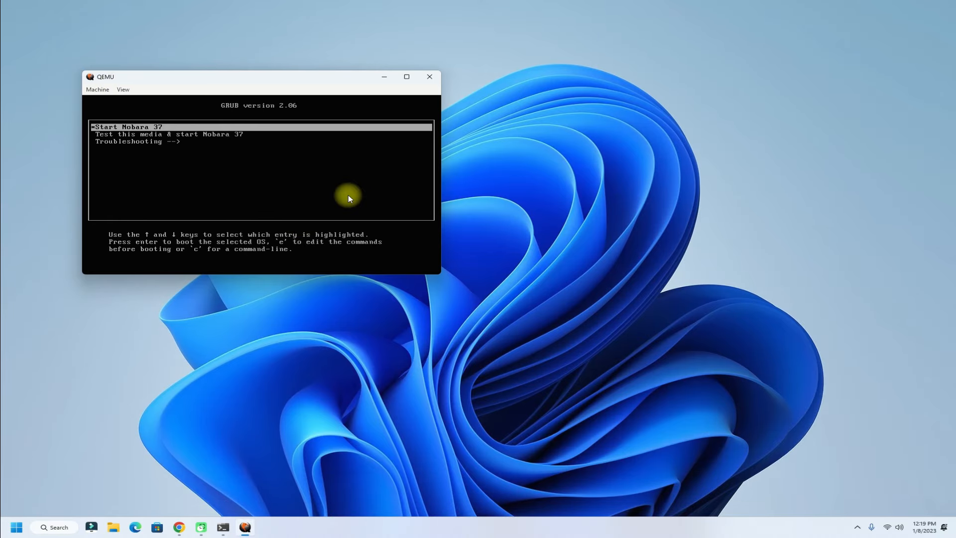
Enlarge the QEMU display via View > Best Fit so the Nobara 37 GRUB menu fills the window.
click(124, 90)
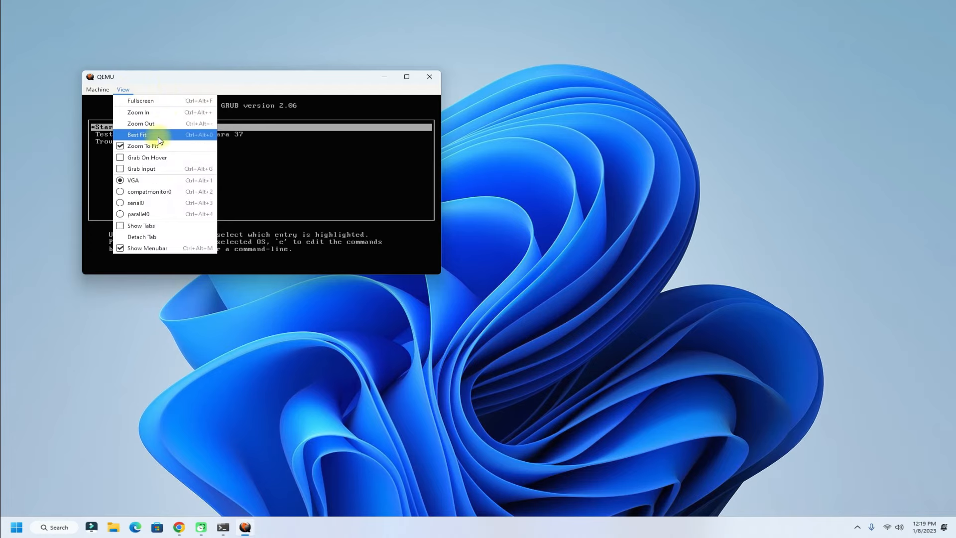
click(136, 135)
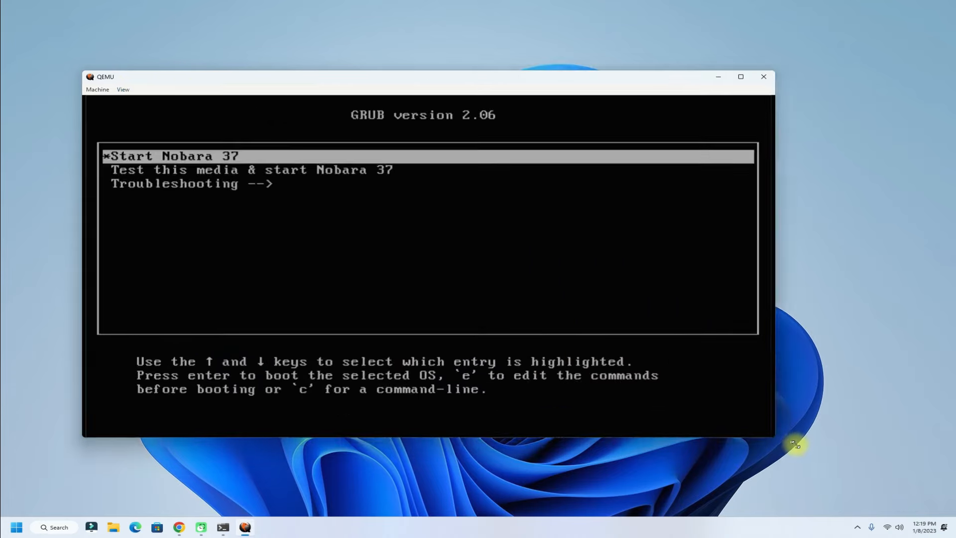